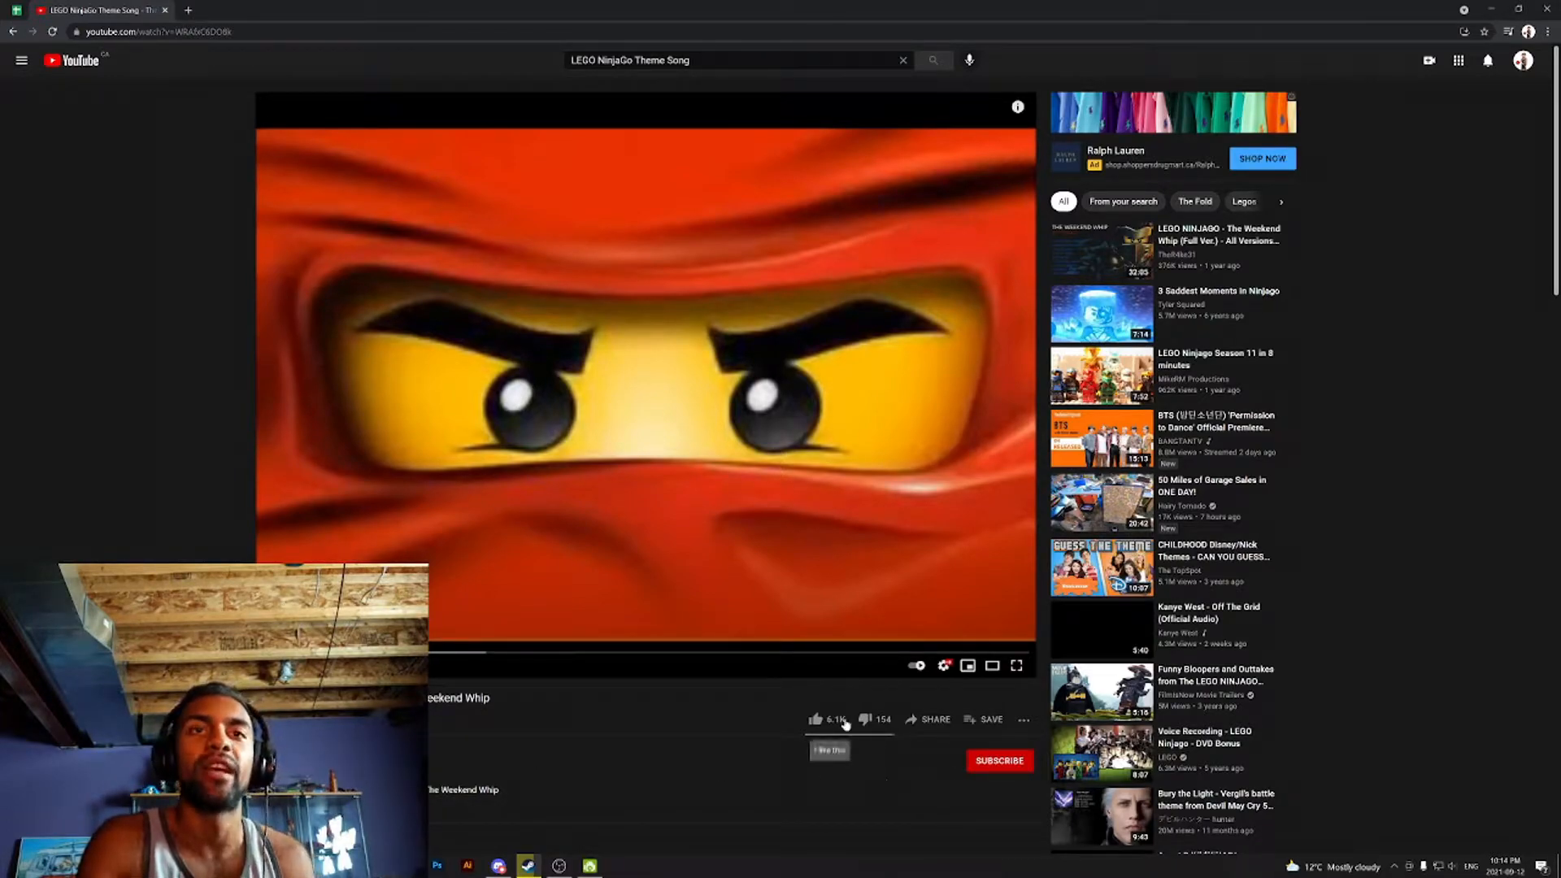
Like the LEGO Ninjago theme song video, then pause its playback
click(999, 761)
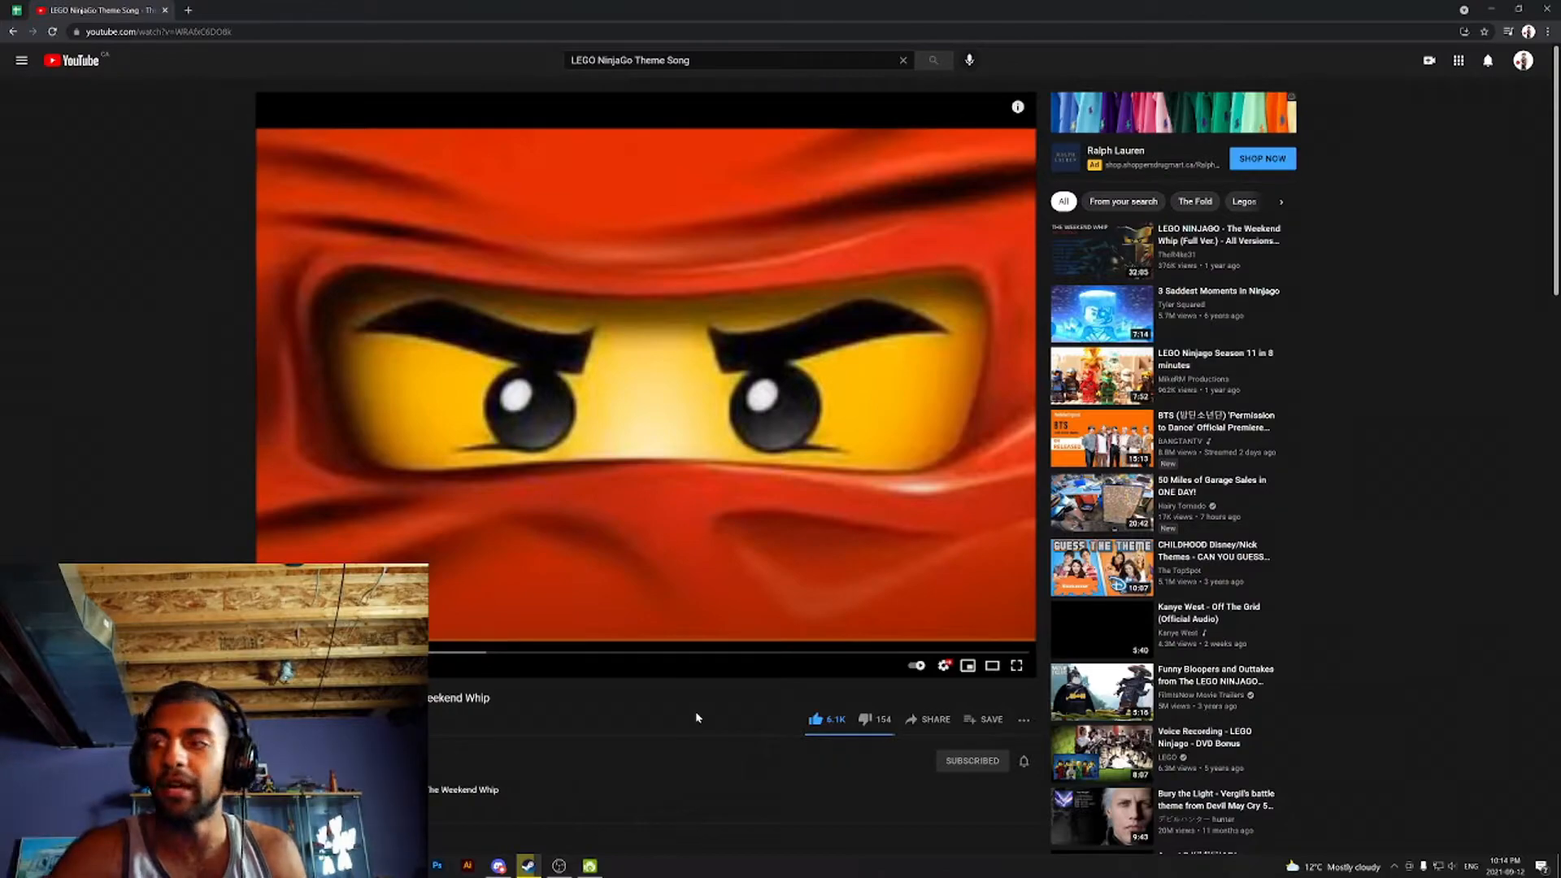
mouse_move(682, 464)
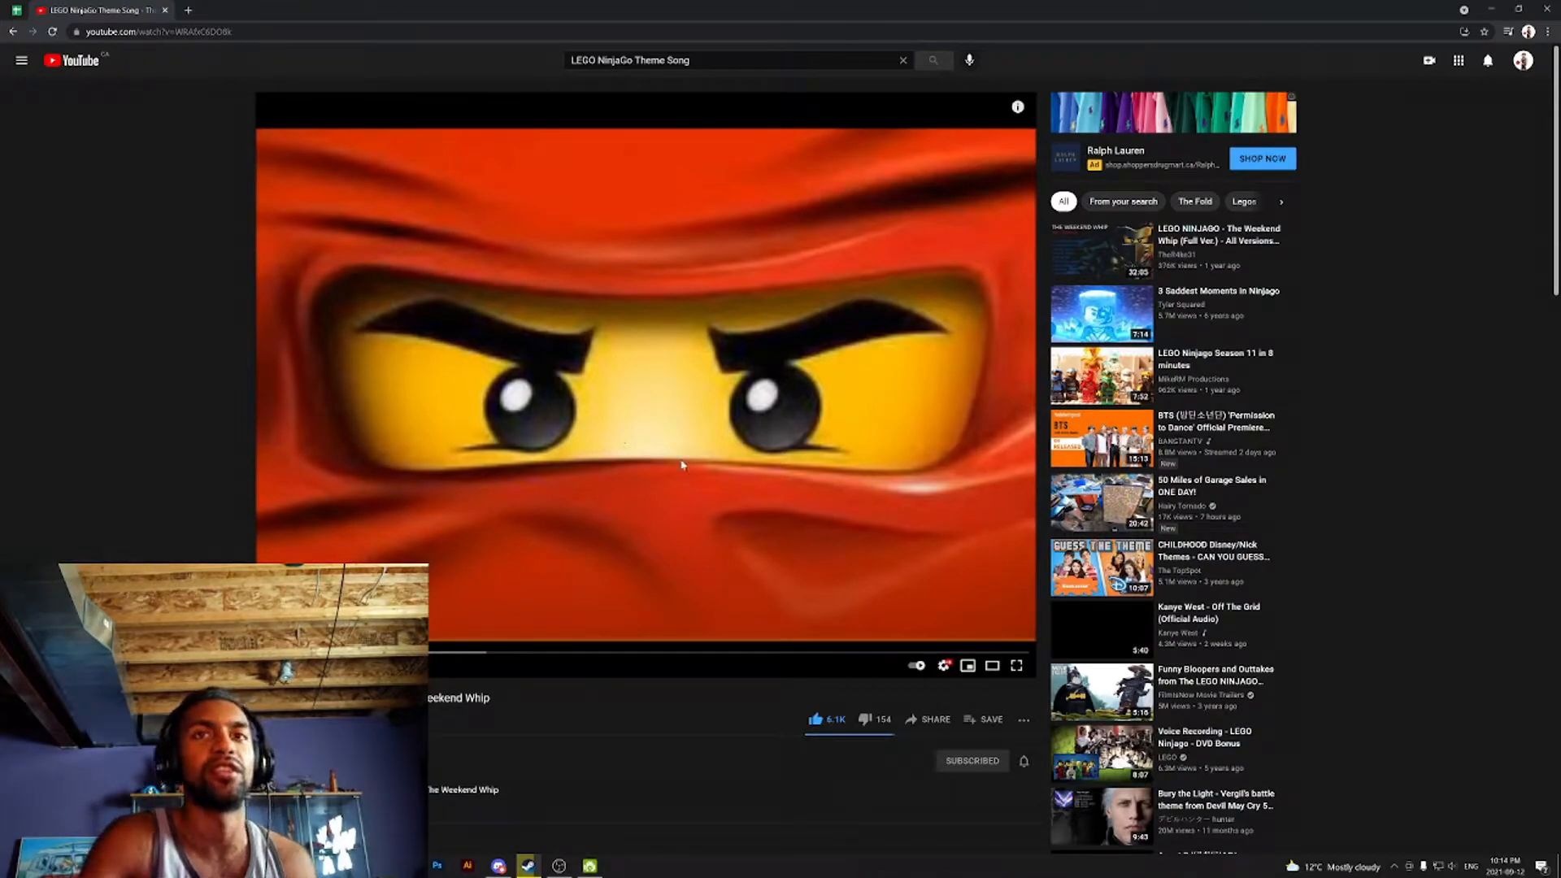
click(645, 465)
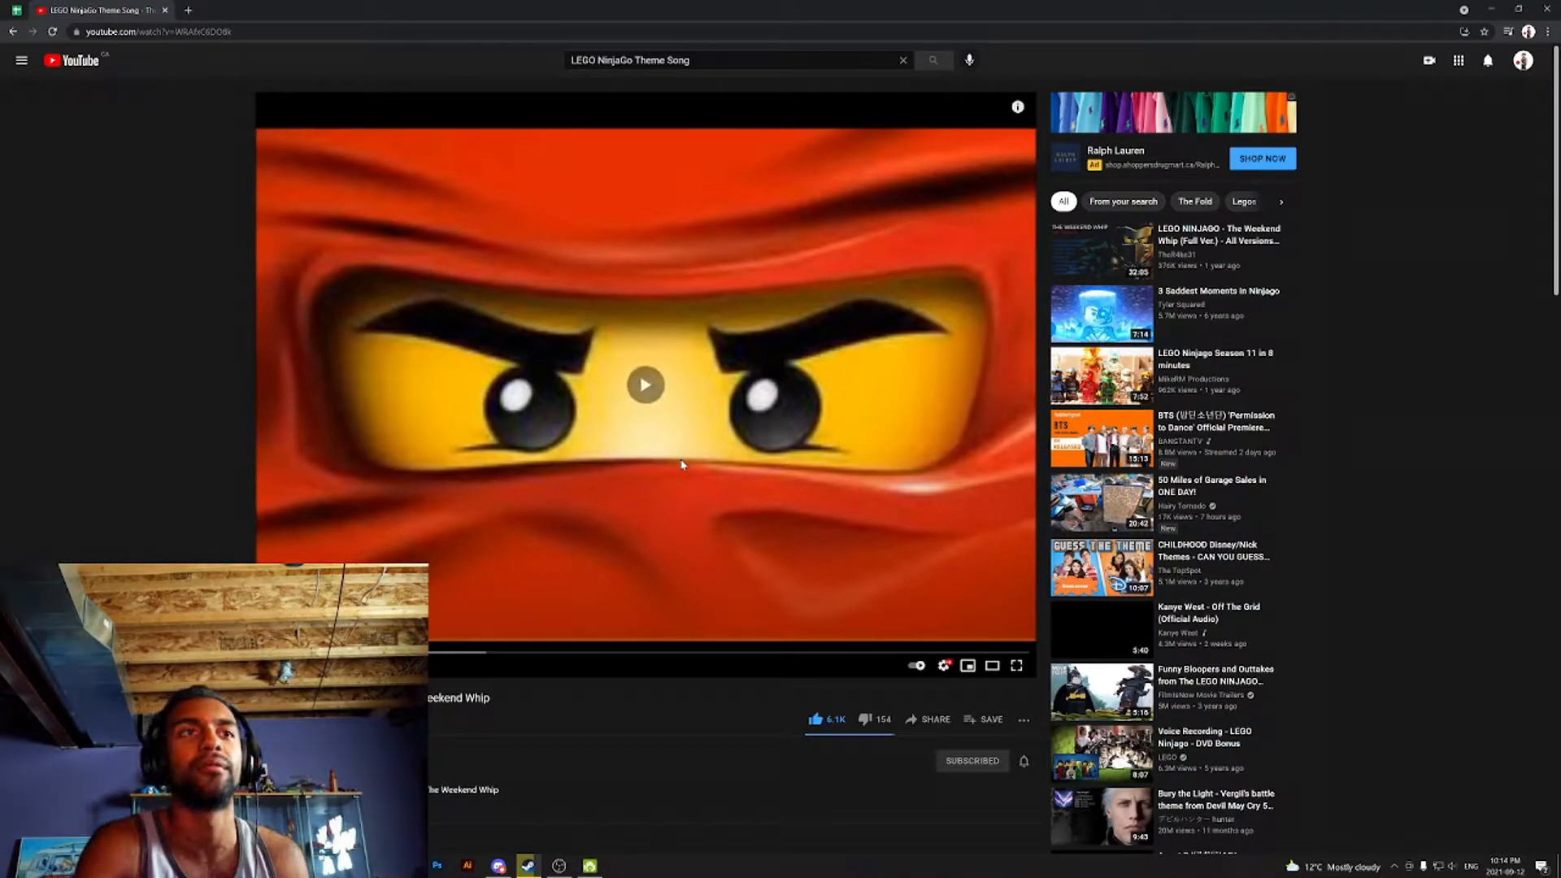